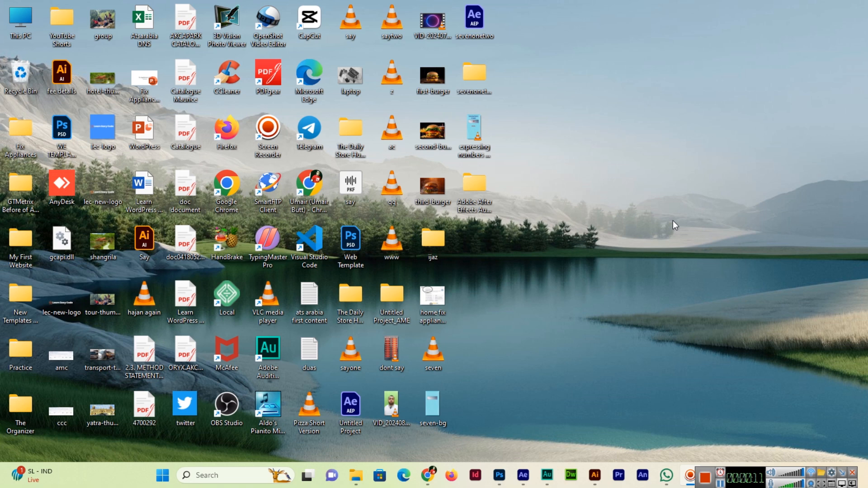
mouse_move(718, 396)
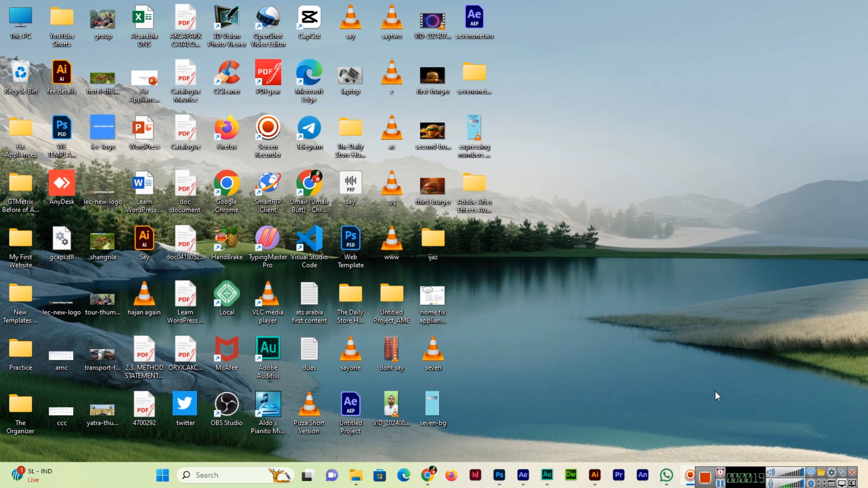
- Lock the PC with Windows+L to display the lock screen with time and date
key(win+l)
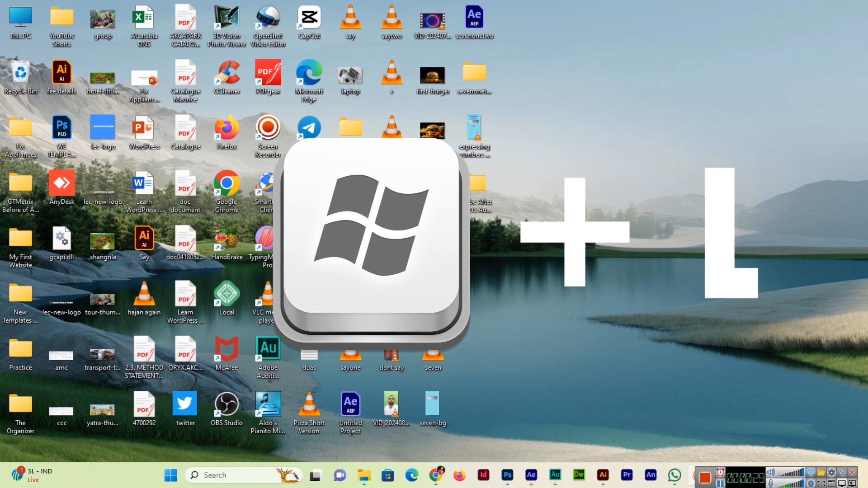
key(win+l)
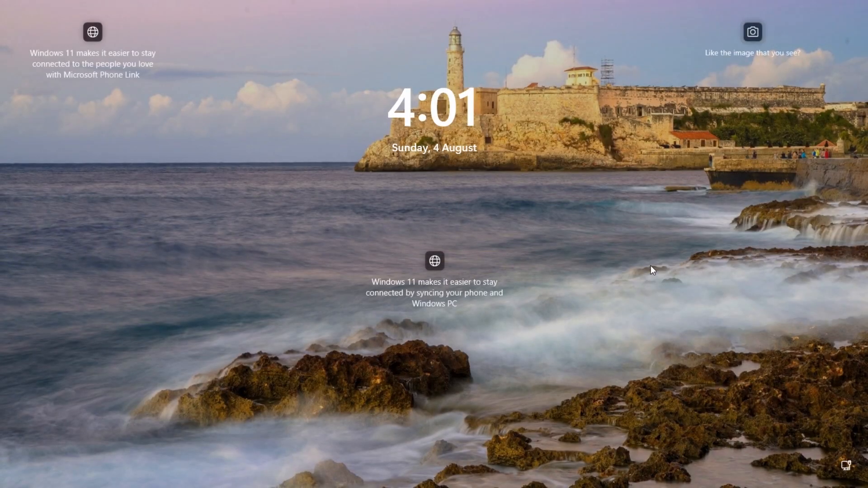